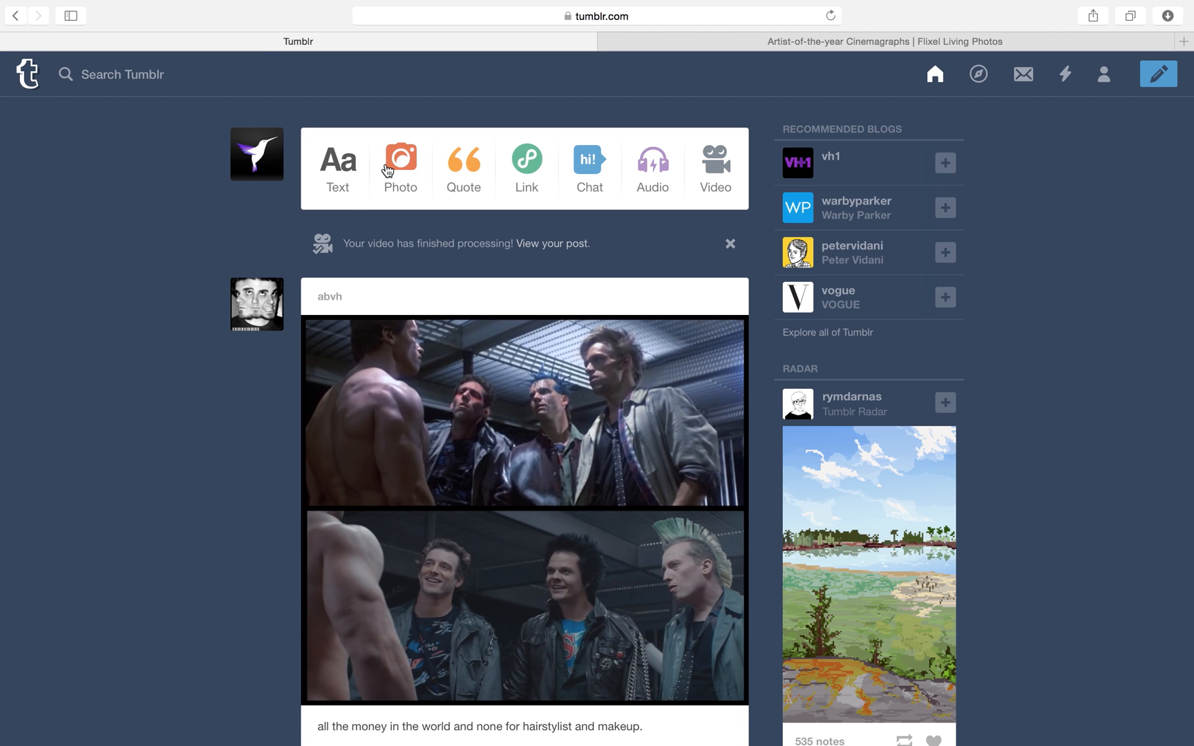
# Post Tumblr.gif as a photo with caption "Nice Family cinemagraph!" and tags portrait, family, Flixel, cinemagraph.
pyautogui.click(399, 165)
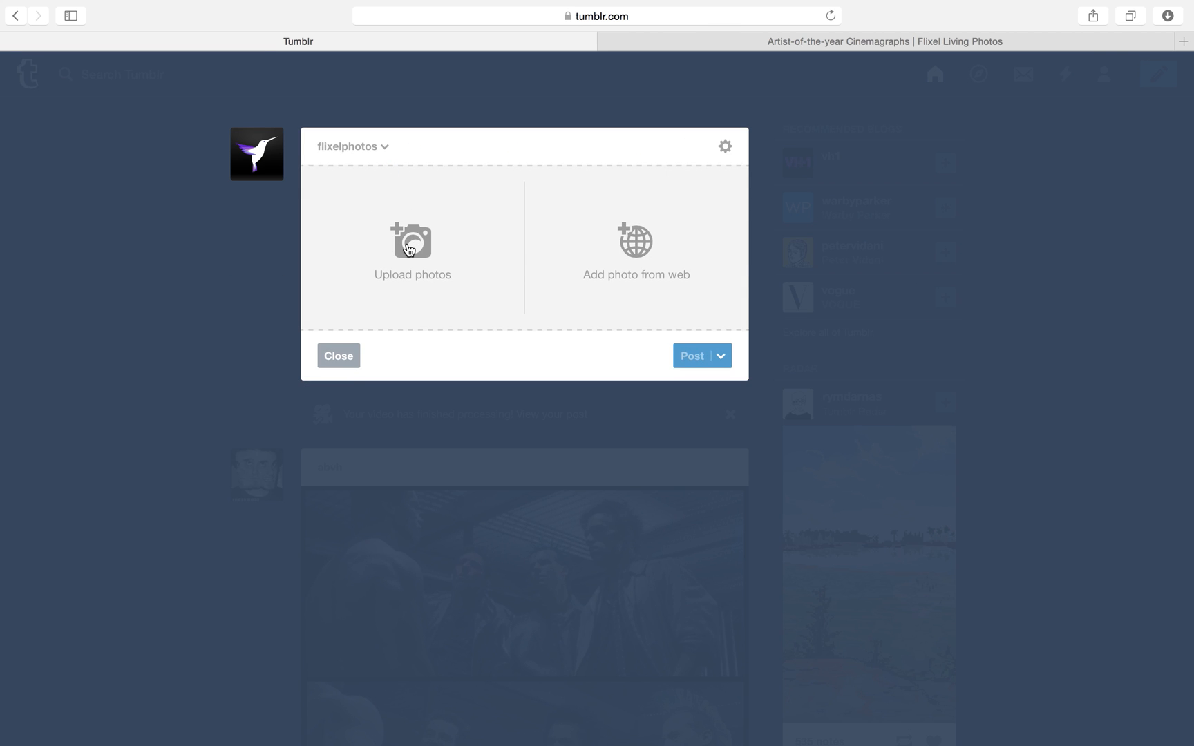
pyautogui.click(411, 243)
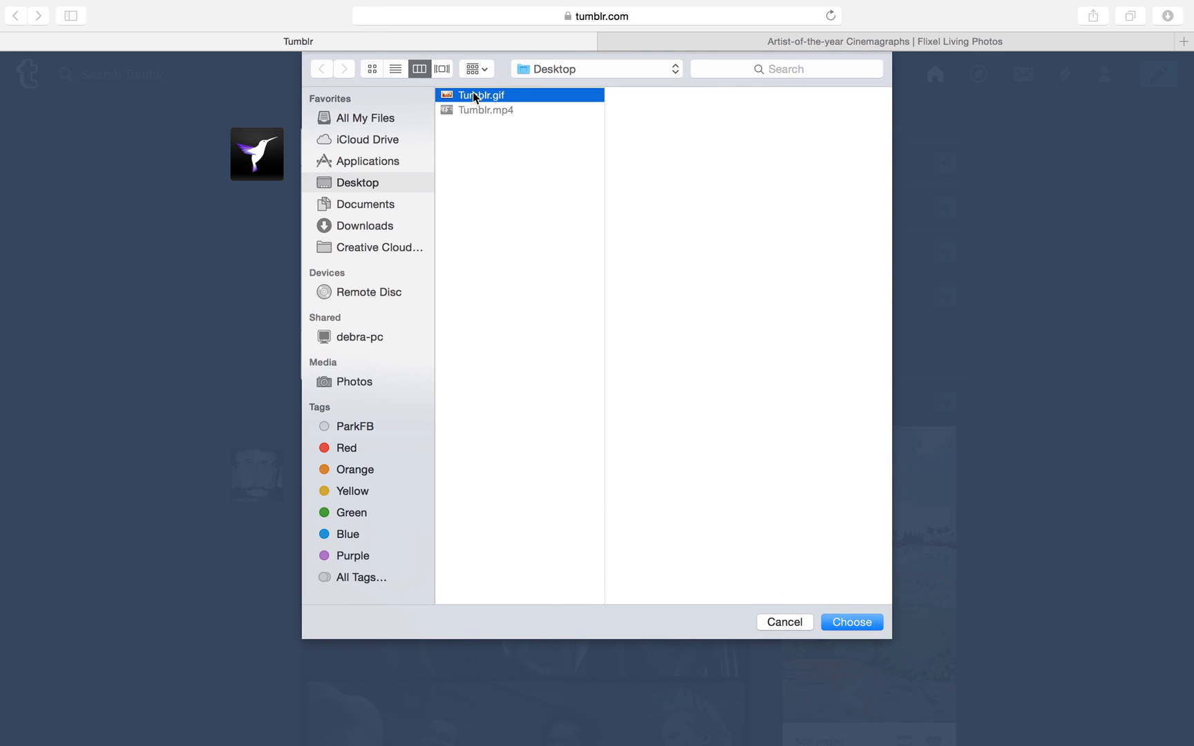
pyautogui.click(850, 622)
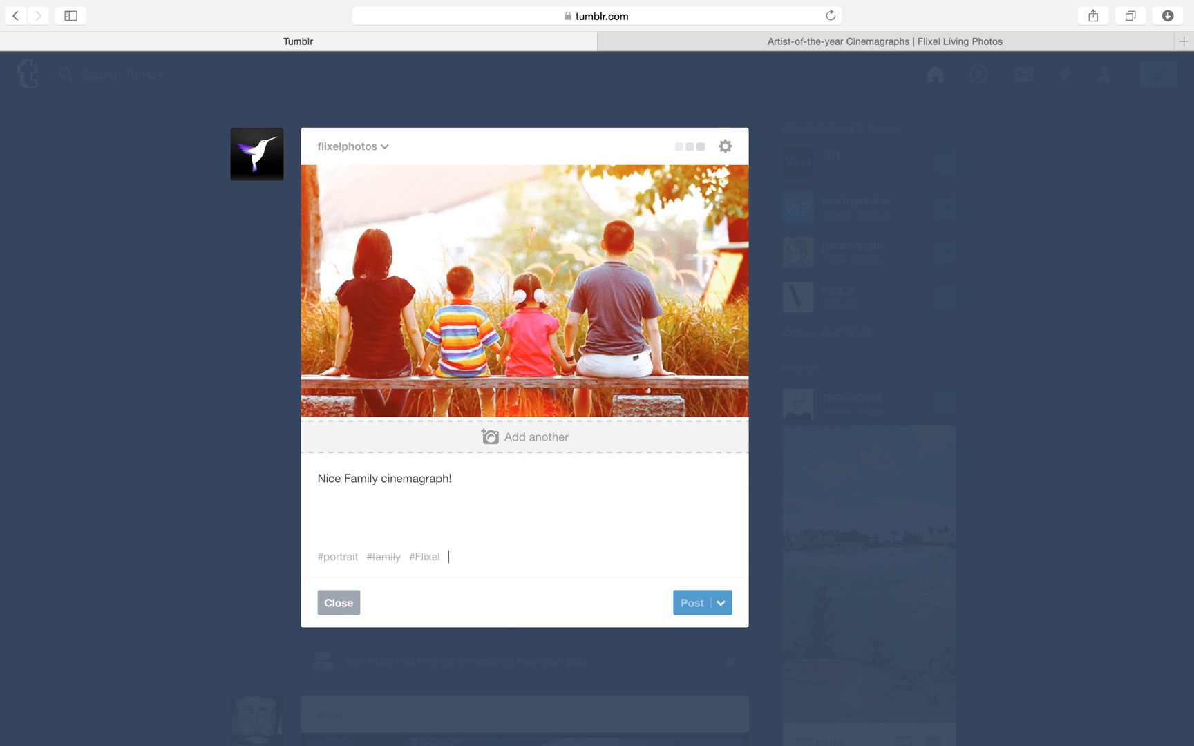
pyautogui.write('#cinemagraph')
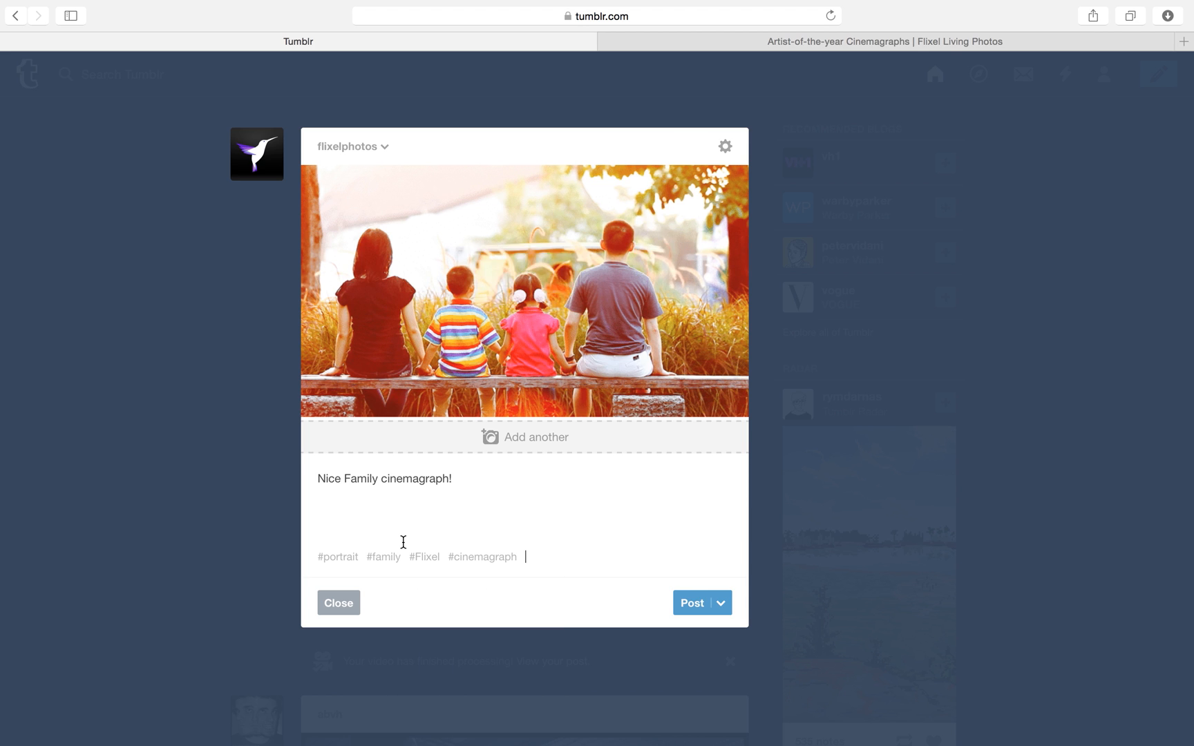
pyautogui.click(691, 602)
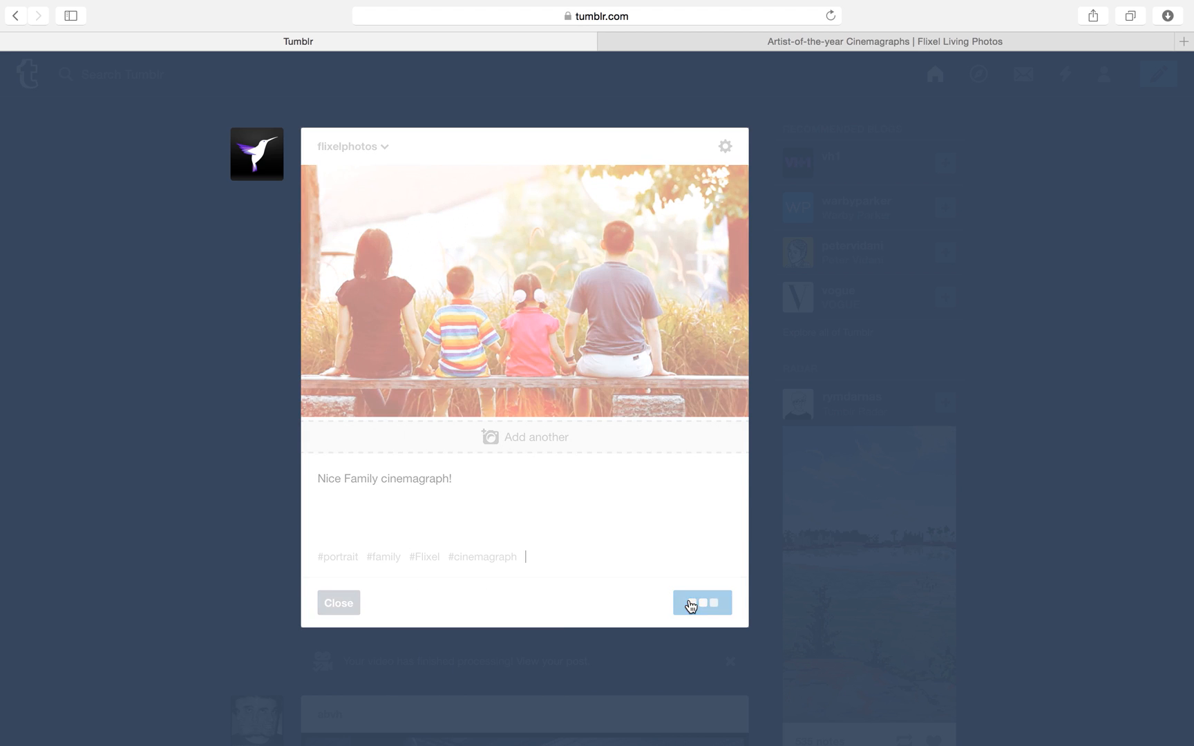
pyautogui.click(701, 602)
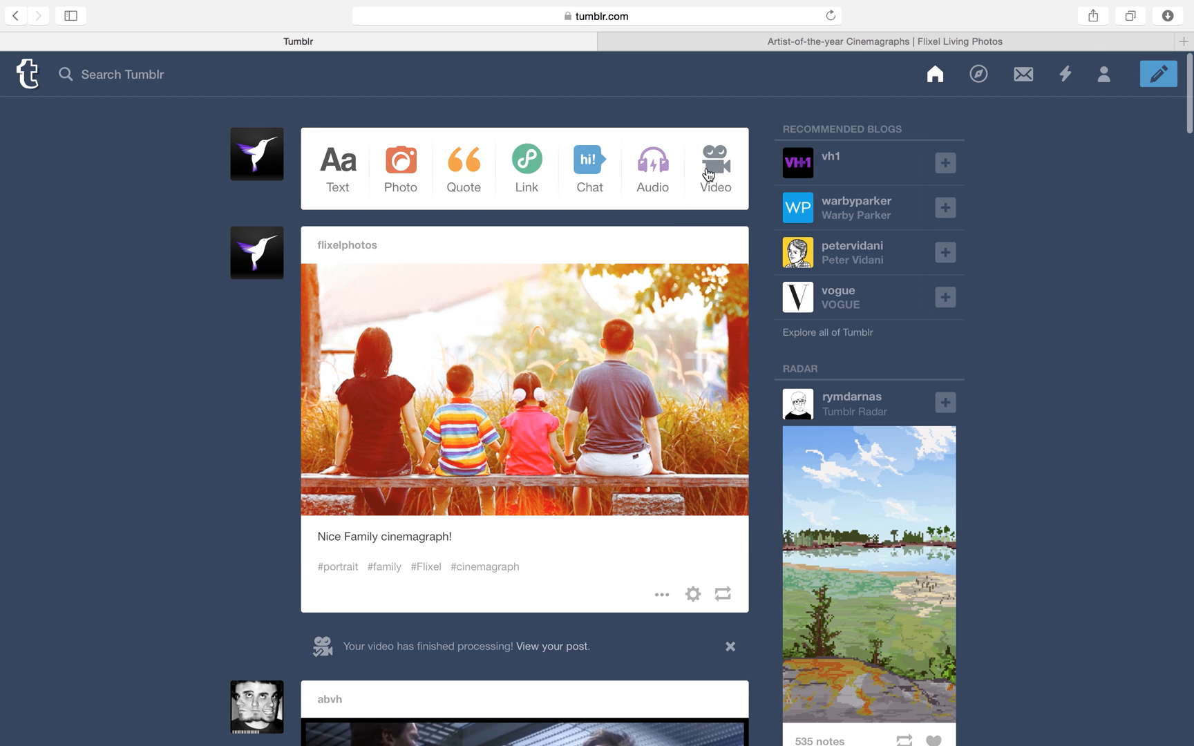
# Post the Tumblr.mp4 shop-front video captioned "Make sure to look both ways.".
pyautogui.click(713, 160)
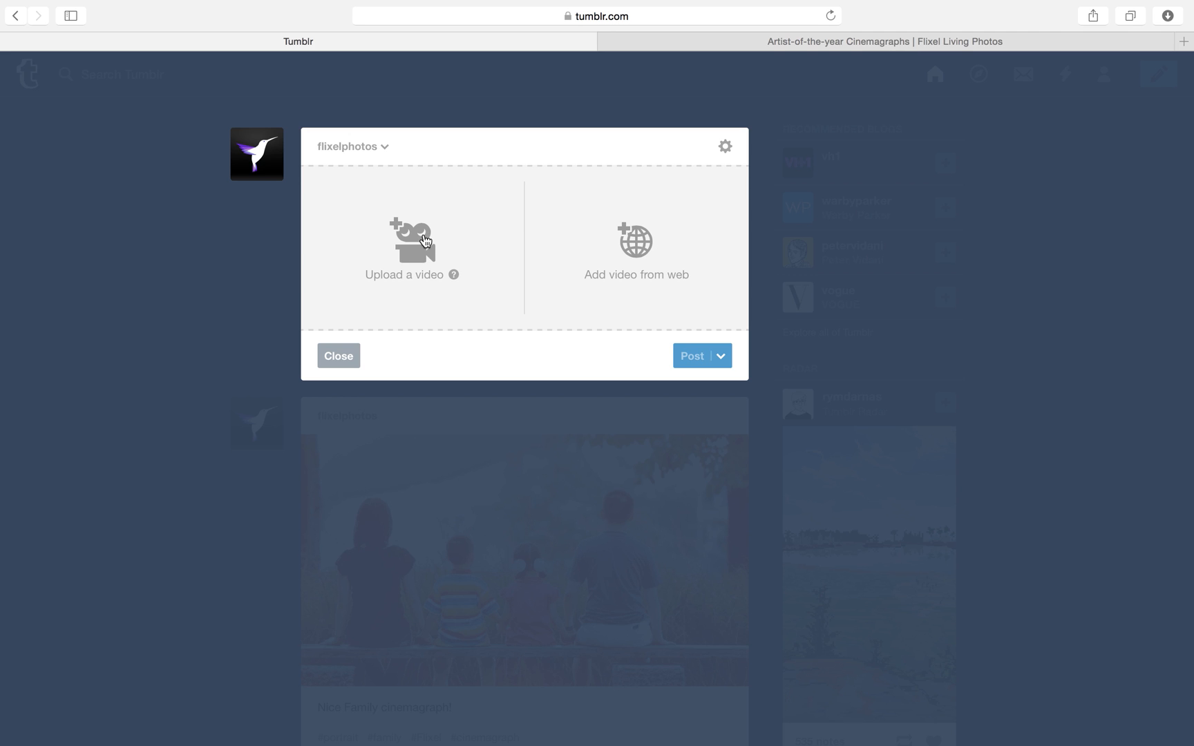
pyautogui.click(412, 240)
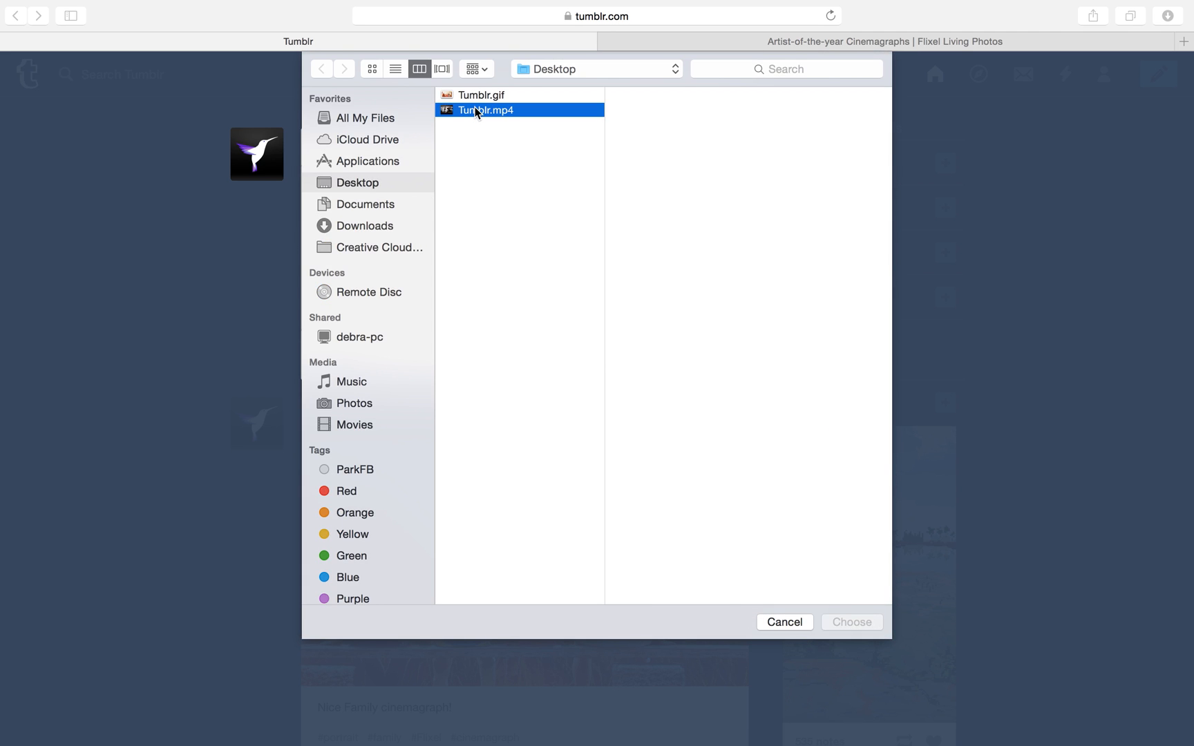
pyautogui.click(476, 110)
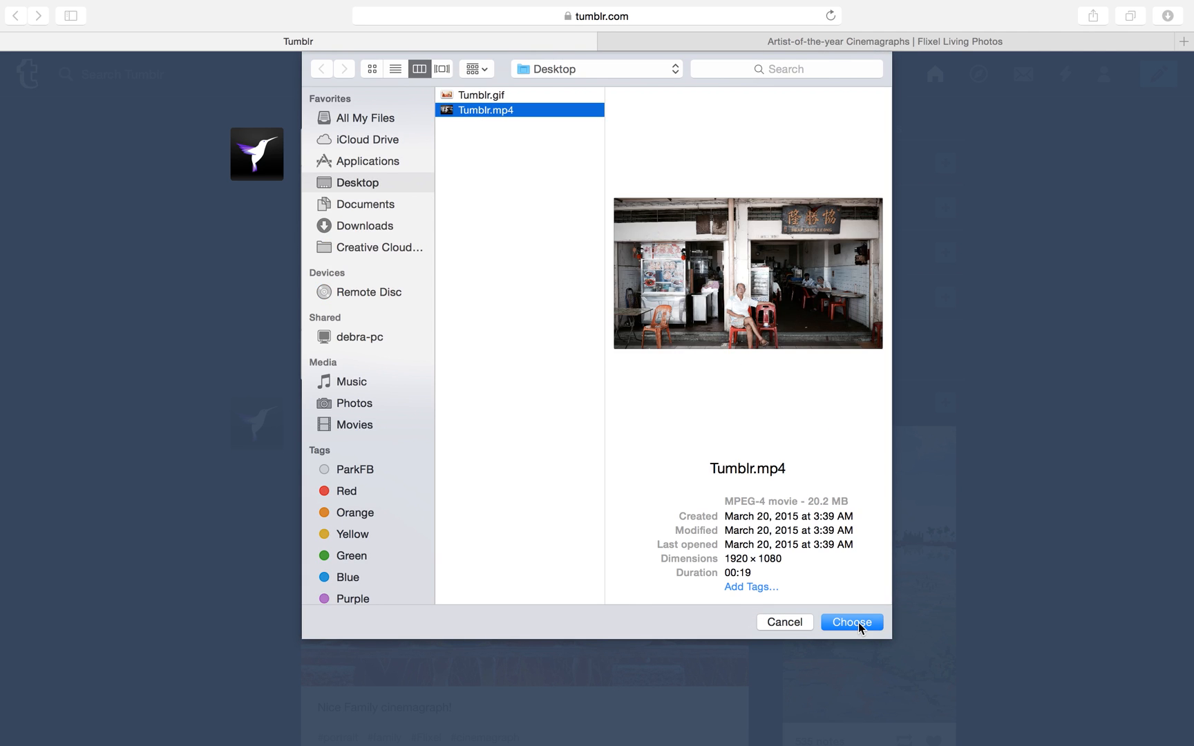
pyautogui.click(851, 622)
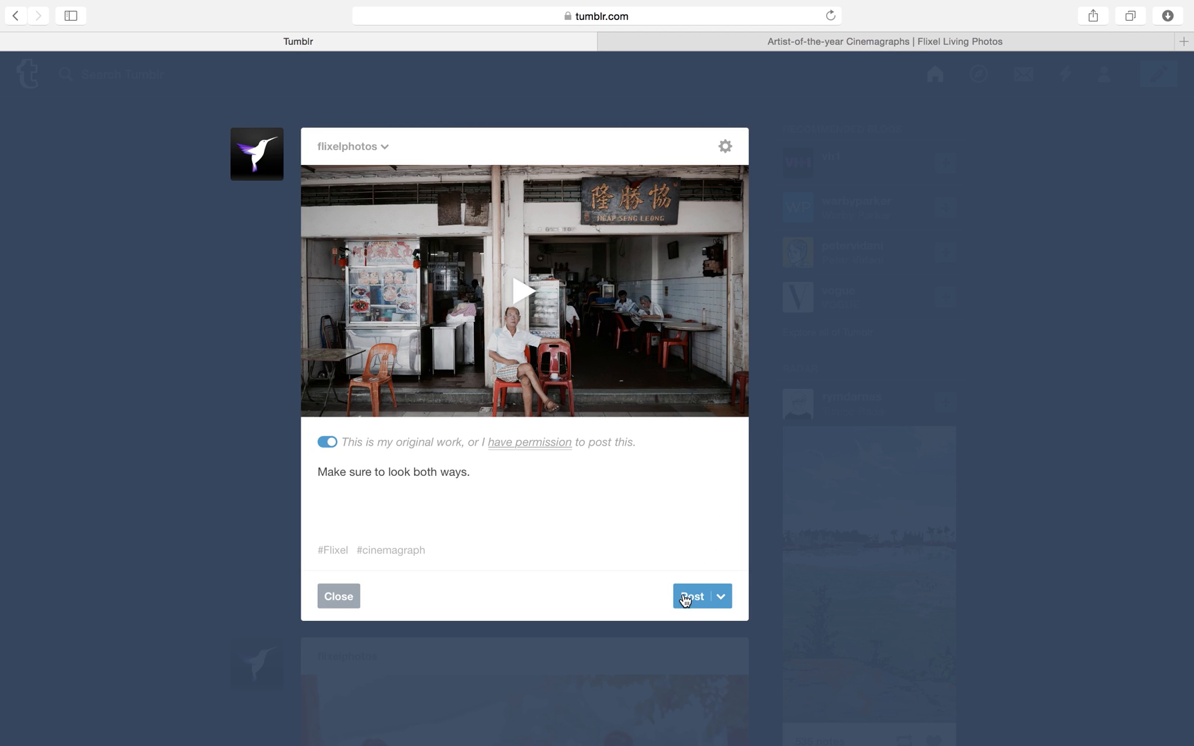
pyautogui.moveTo(688, 601)
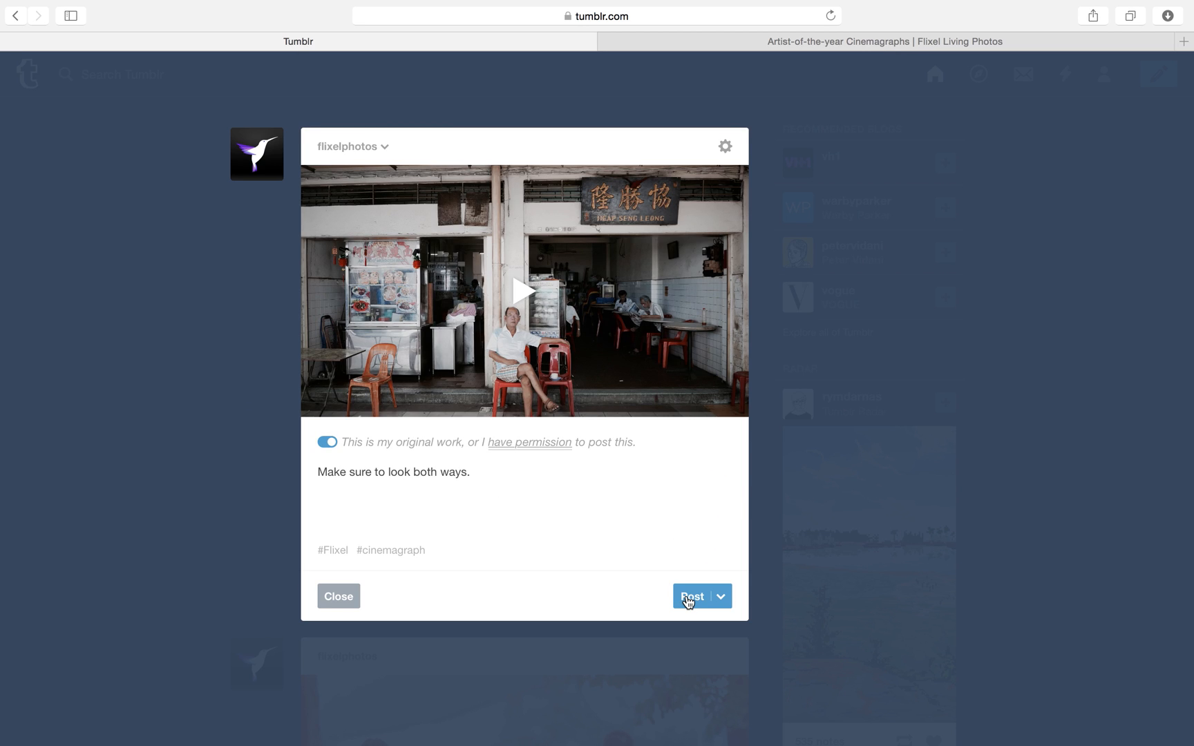
pyautogui.click(689, 596)
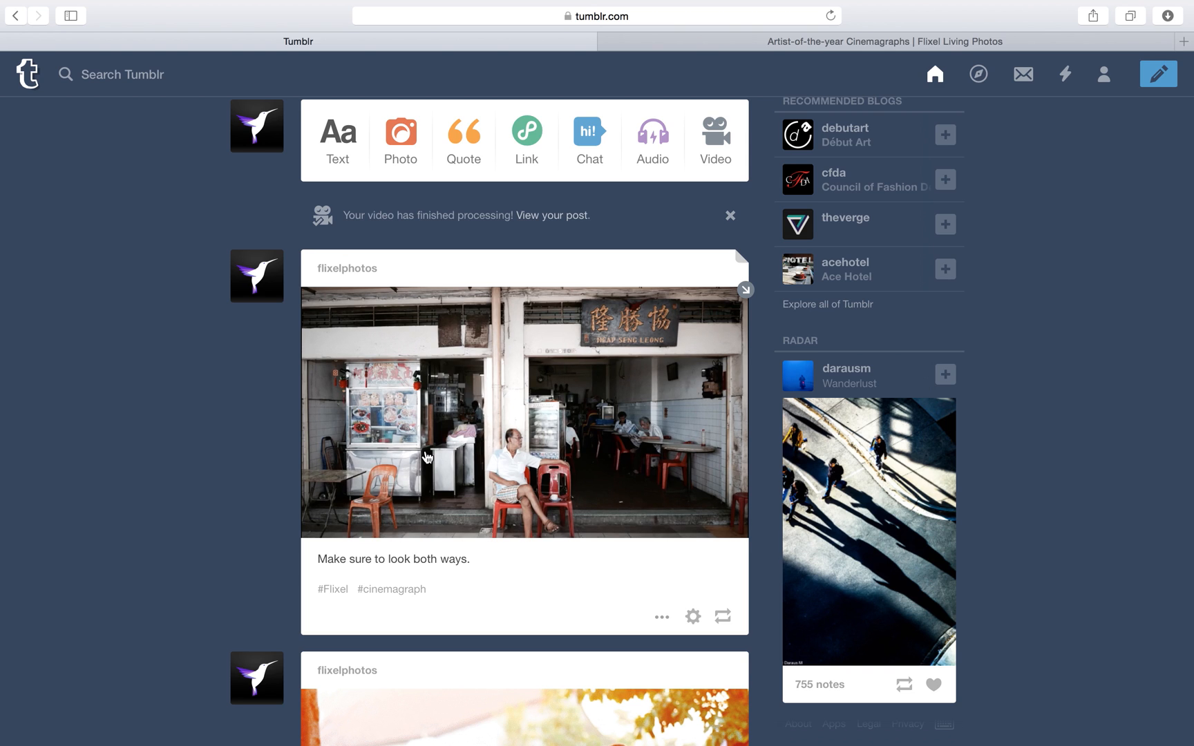
# Begin a second video post sourced from a web address.
pyautogui.click(713, 141)
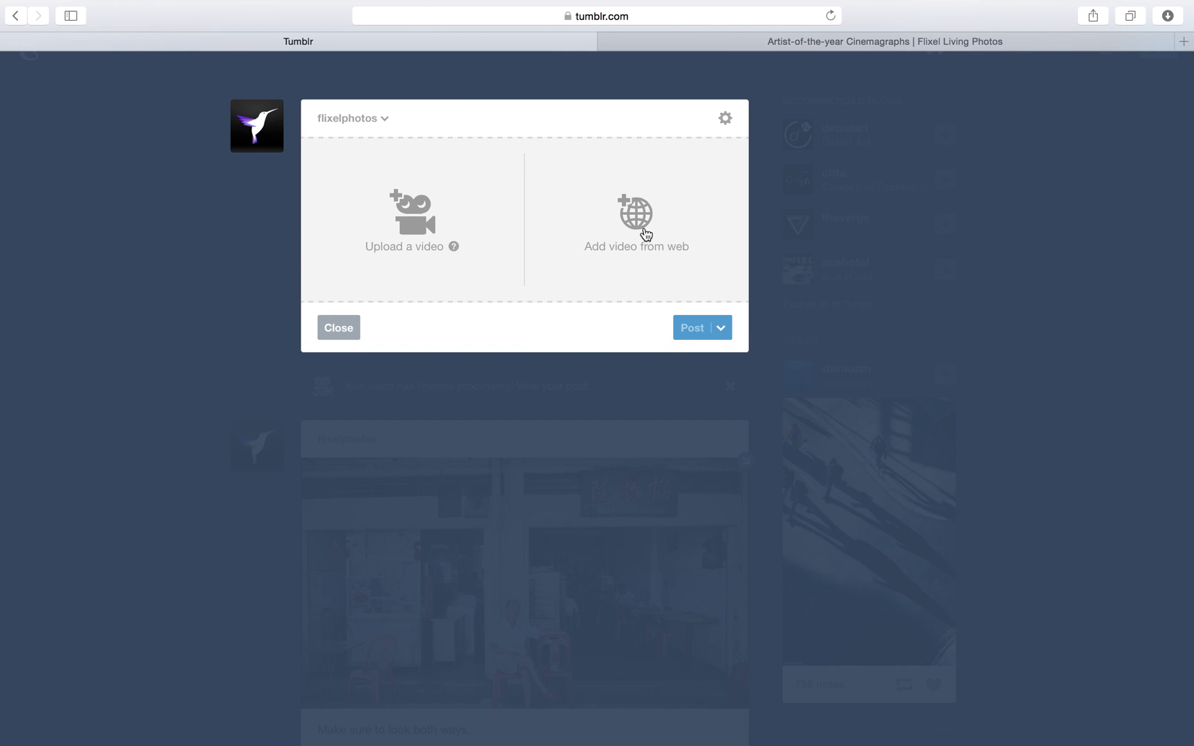
pyautogui.click(883, 41)
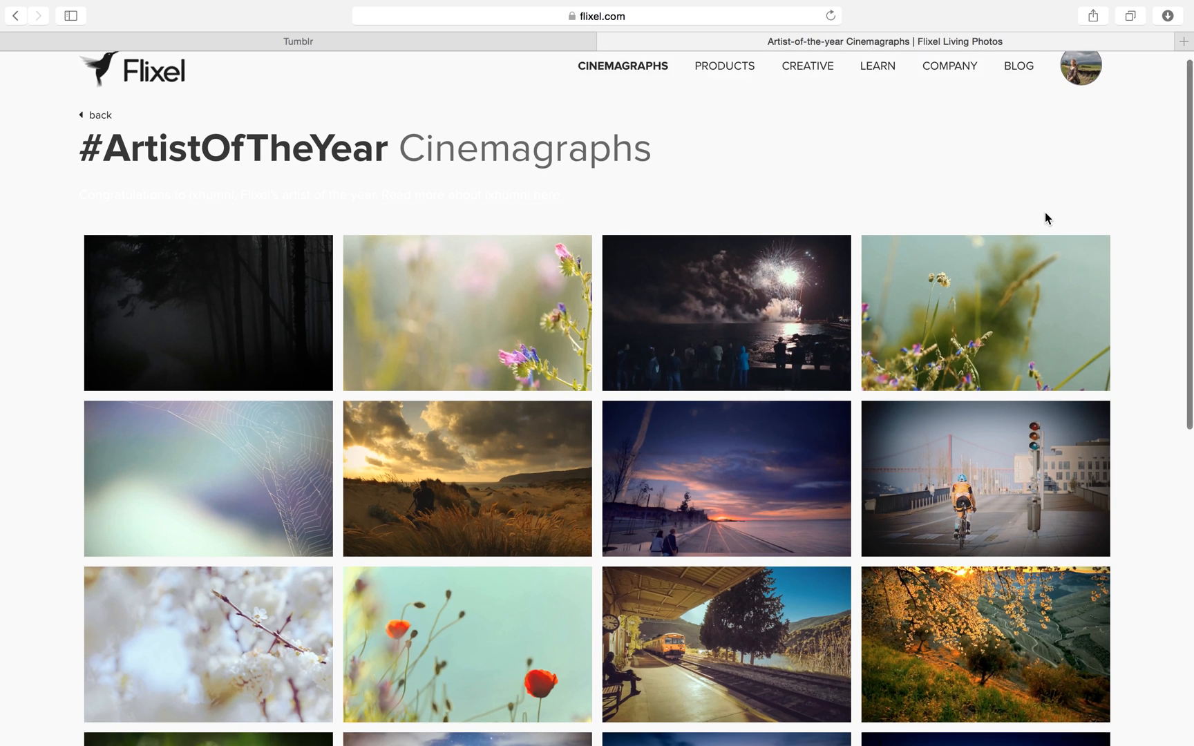
# Select the night-time seaside cinemagraph in the Artist of the Year gallery and grab its embed code.
pyautogui.scroll(-3)
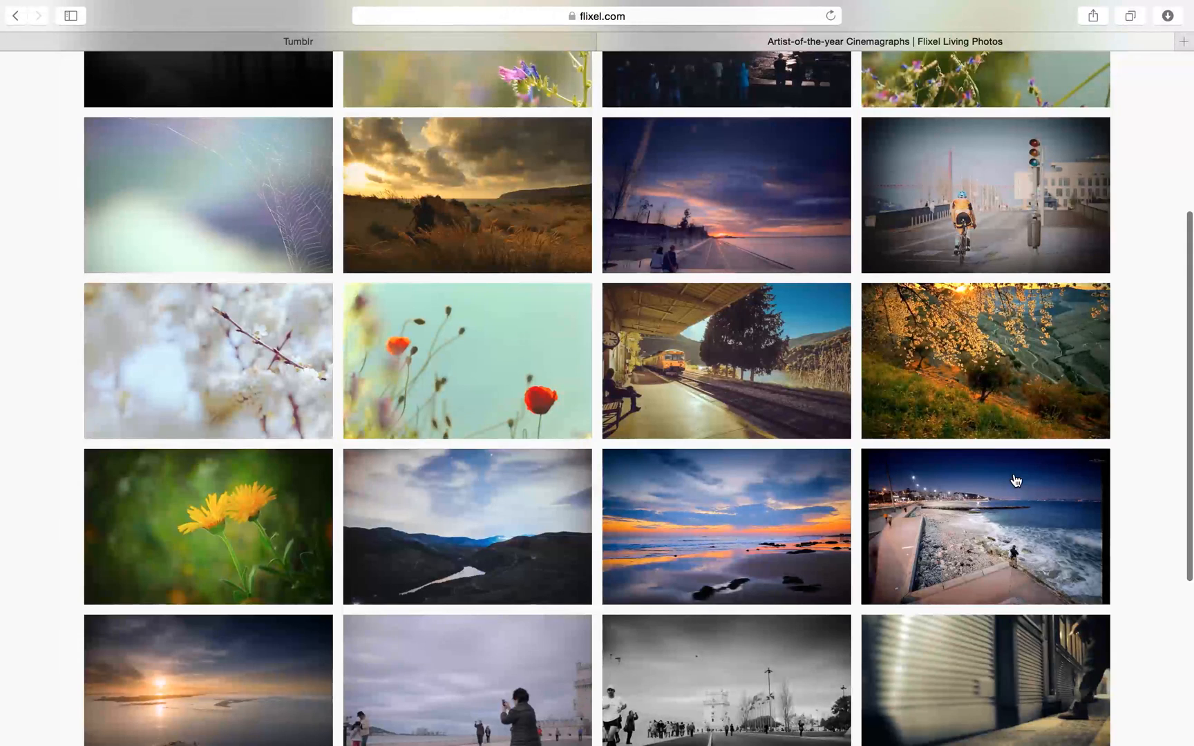
pyautogui.click(984, 525)
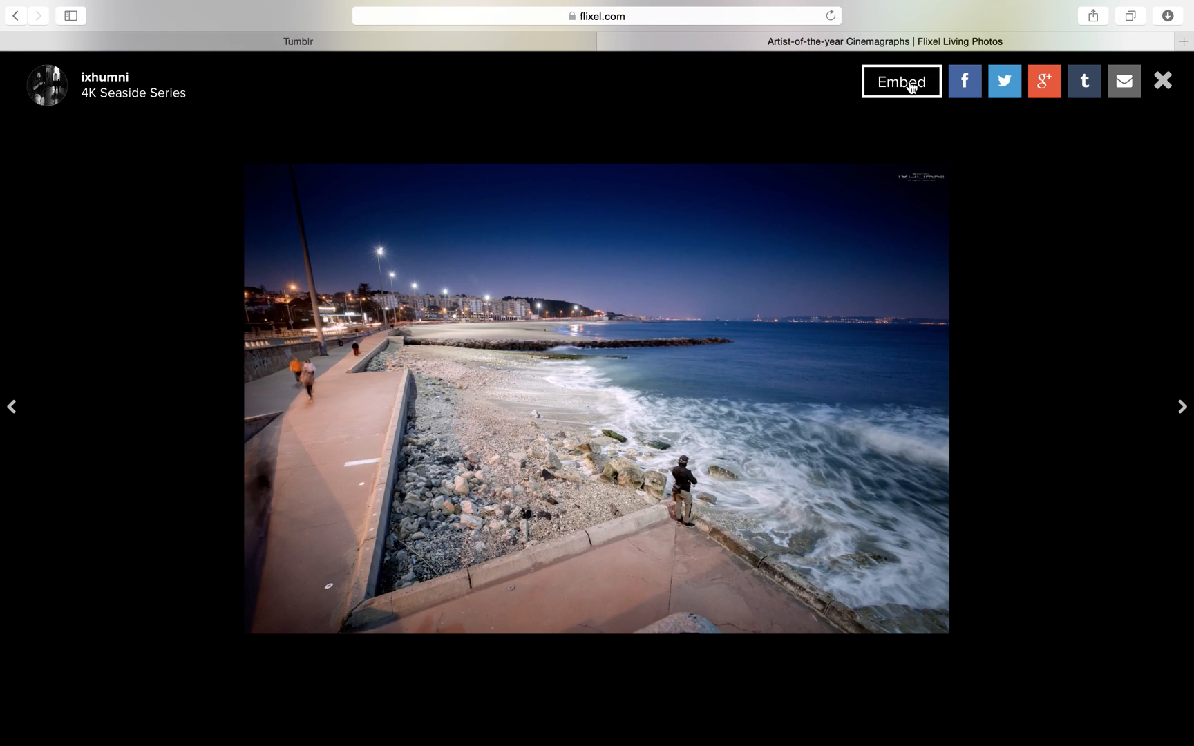
pyautogui.click(901, 80)
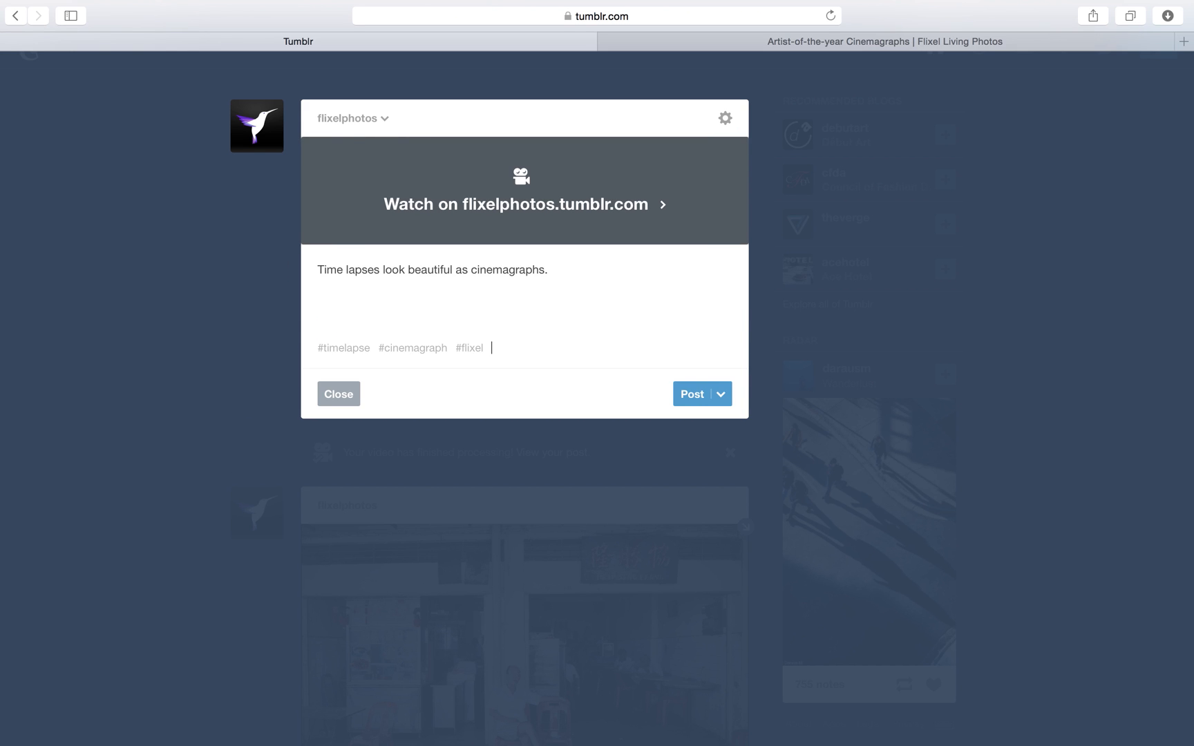
# Post the embedded seaside time-lapse and go to the flixelphotos blog to see it.
pyautogui.click(692, 394)
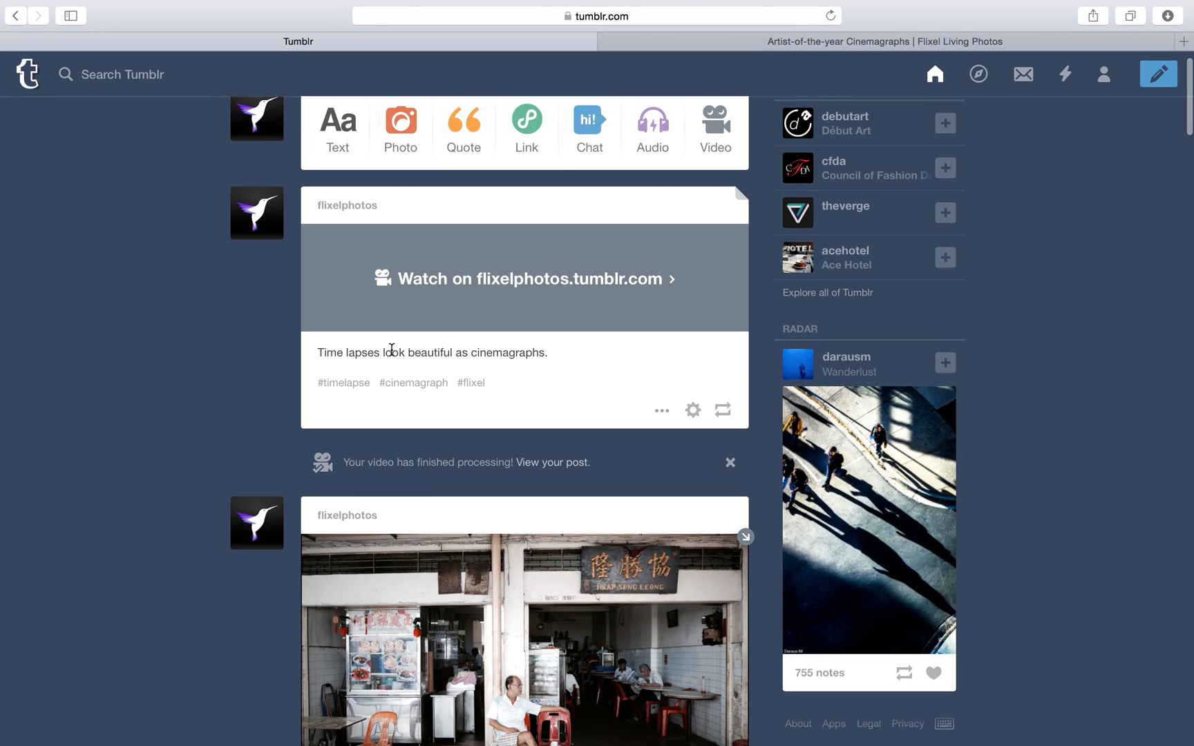
pyautogui.click(528, 279)
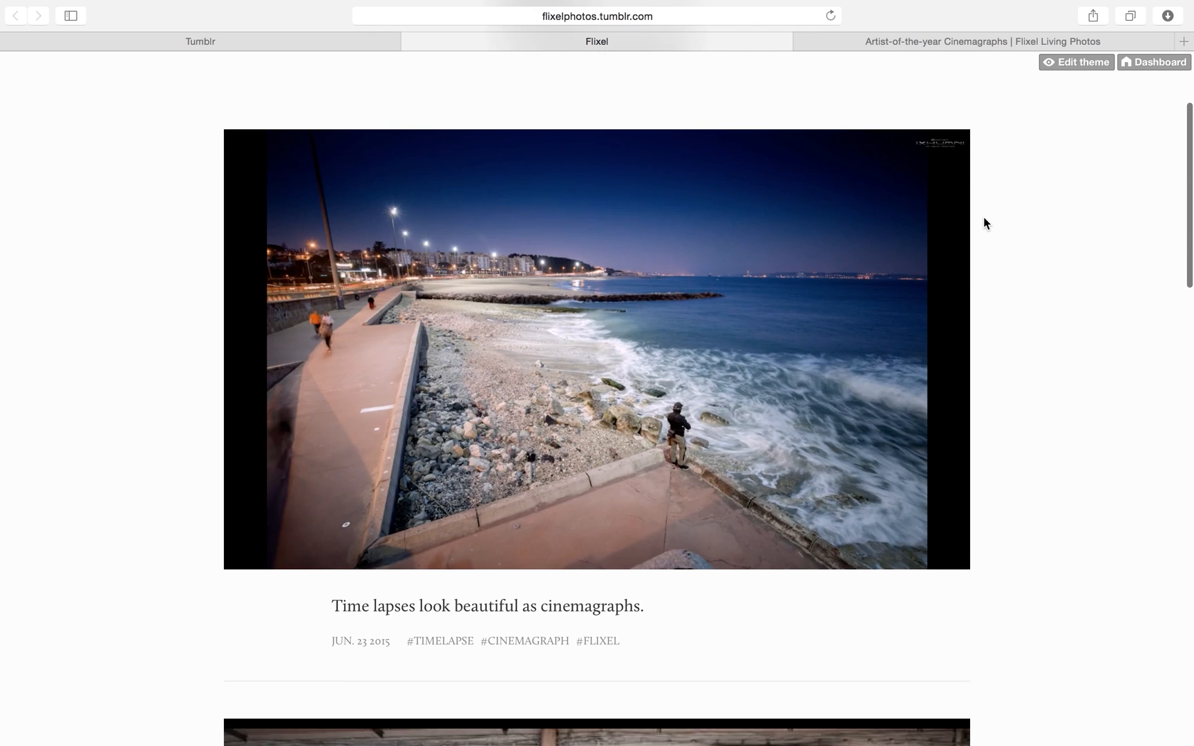
# Scroll through the blog's cinemagraph posts, playing the shop-front video along the way.
pyautogui.scroll(-3)
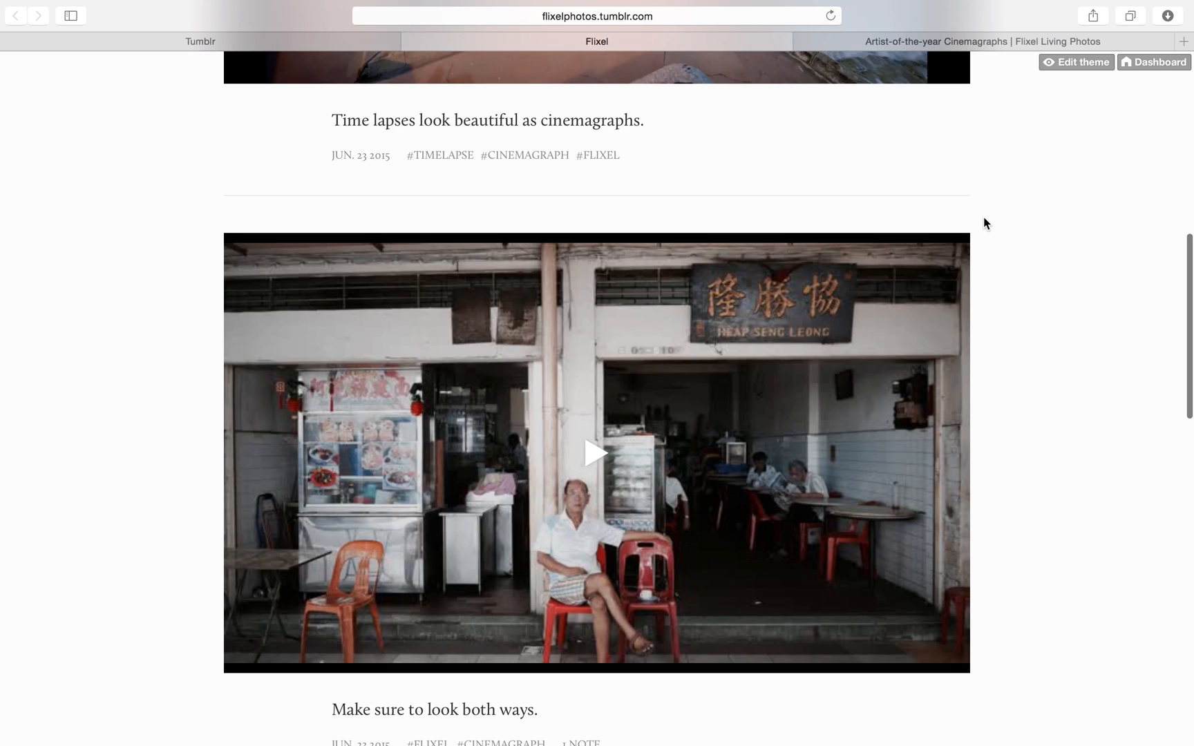
pyautogui.scroll(-3)
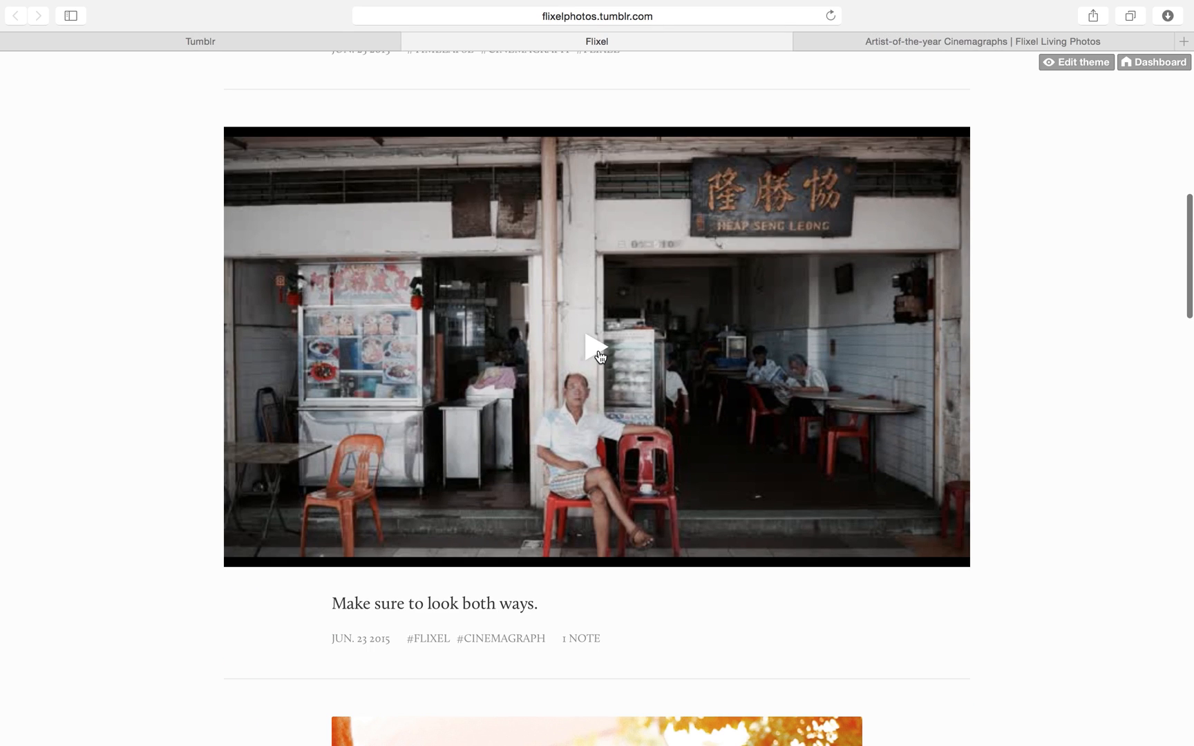
pyautogui.click(597, 344)
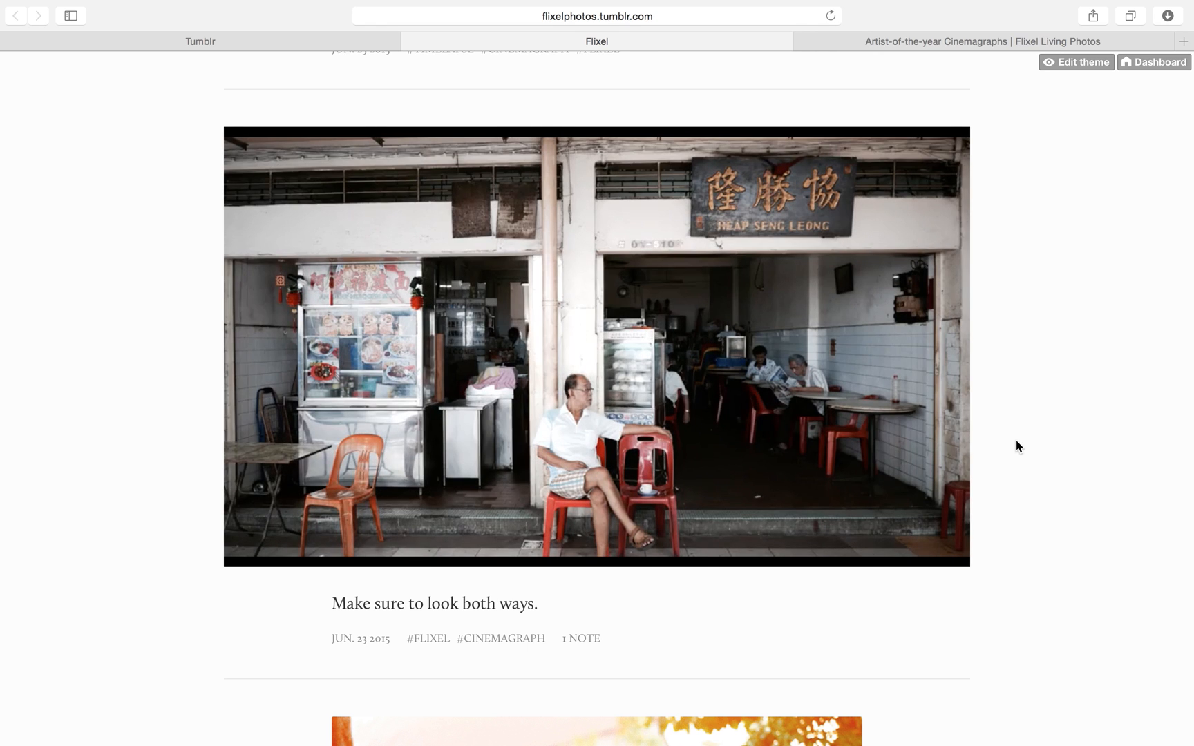
pyautogui.scroll(-3)
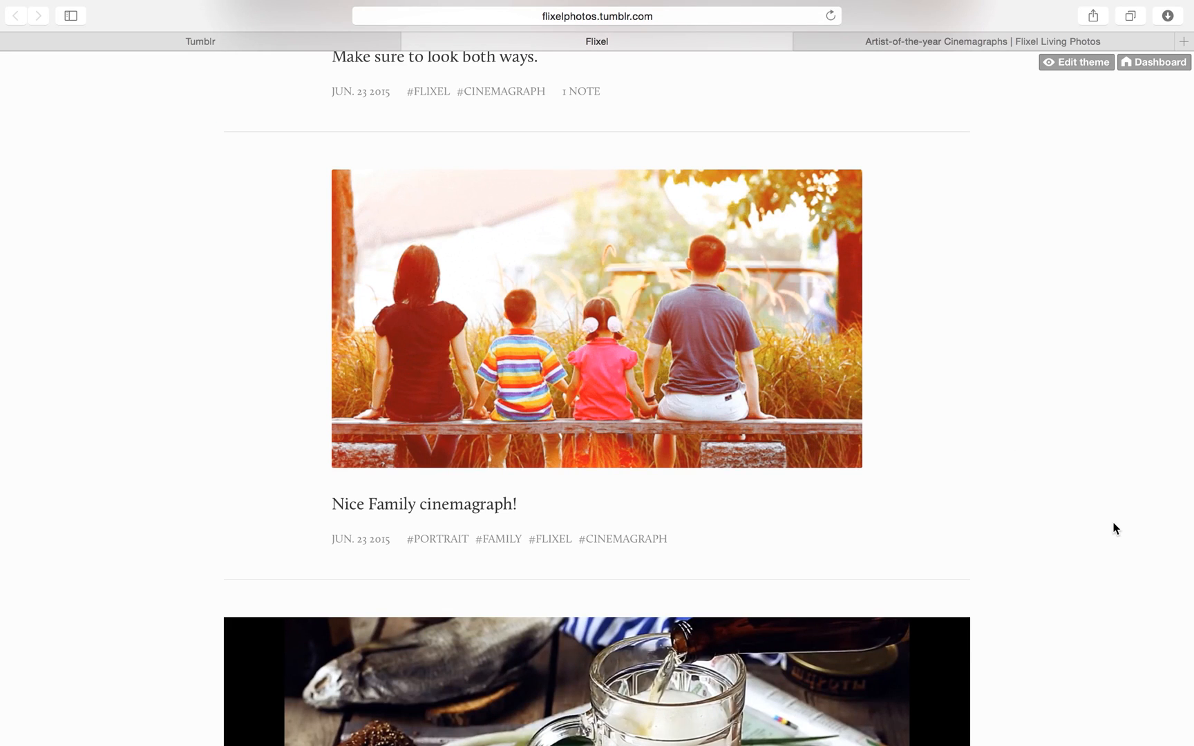
pyautogui.scroll(-3)
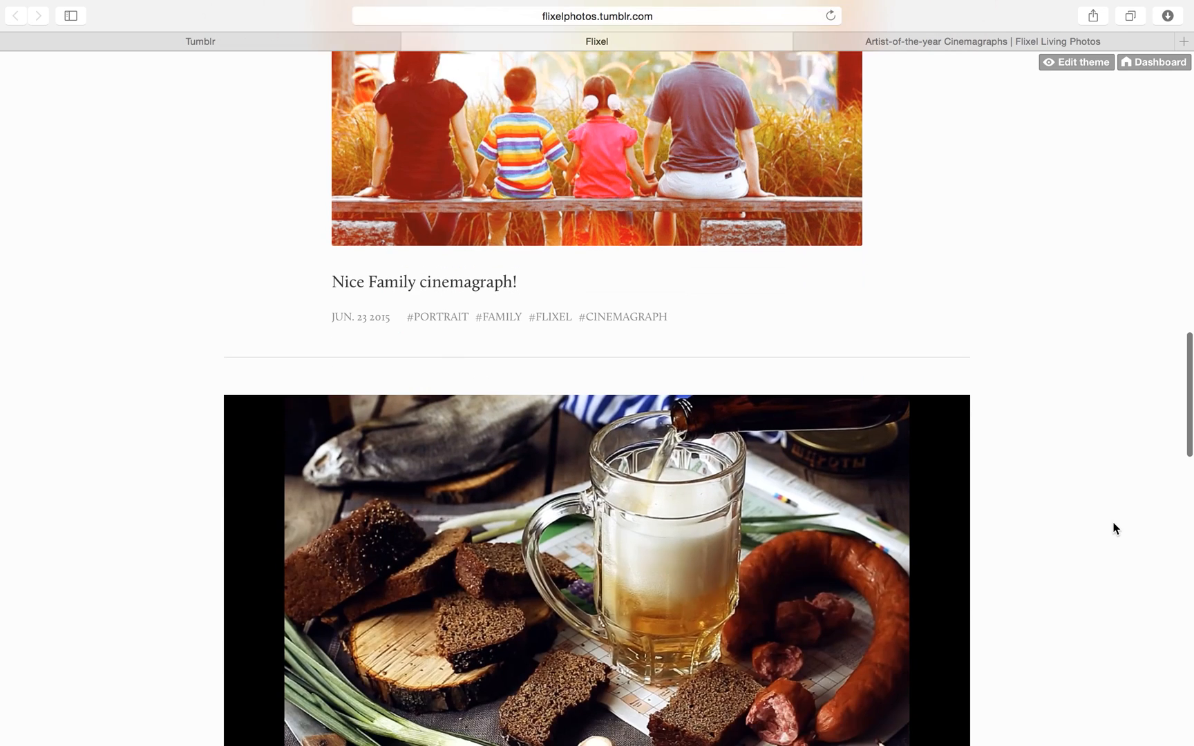
pyautogui.scroll(-3)
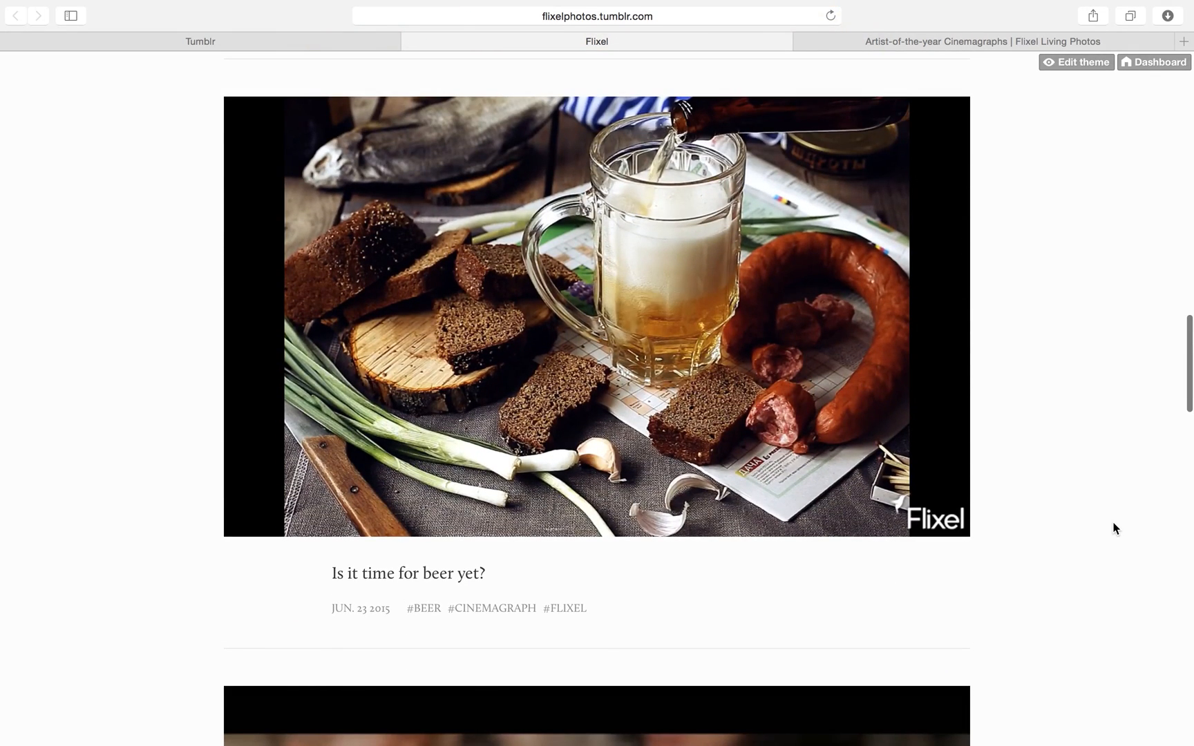